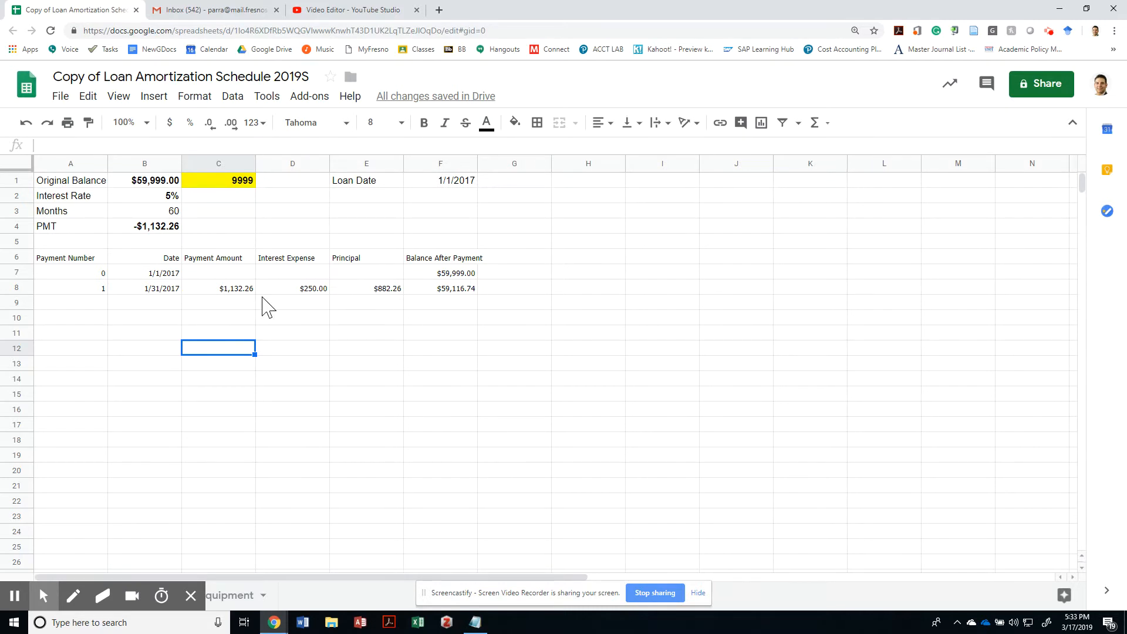
Step: Review the payment, interest, principal and balance formulas and the starting balance source
{"action": "left_click", "coordinate": [218, 288]}
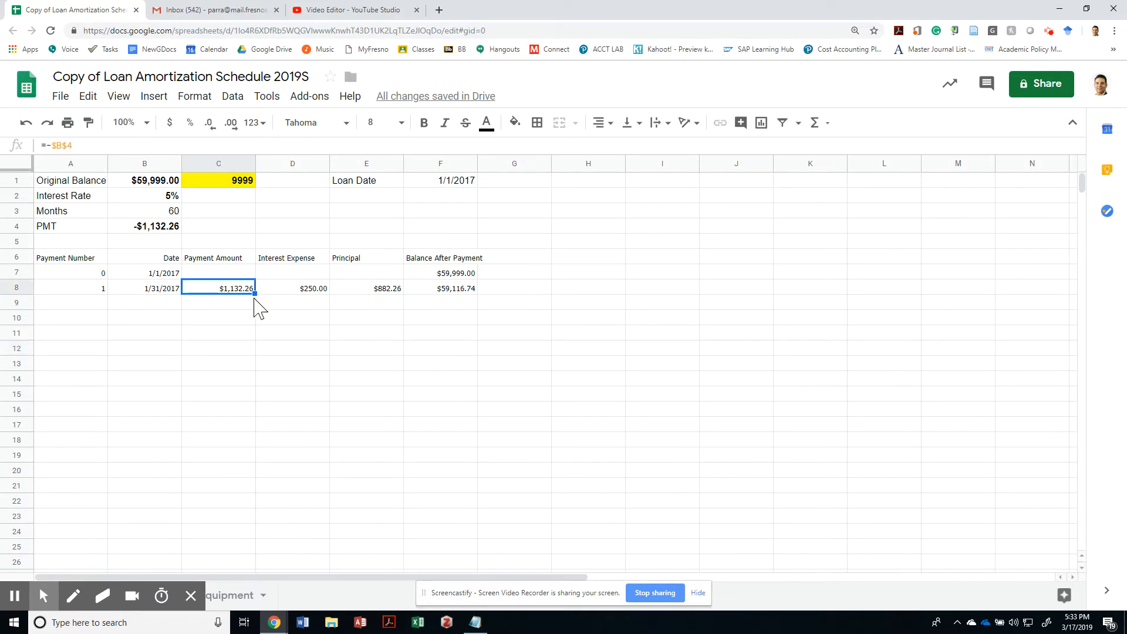
{"action": "left_click", "coordinate": [291, 289]}
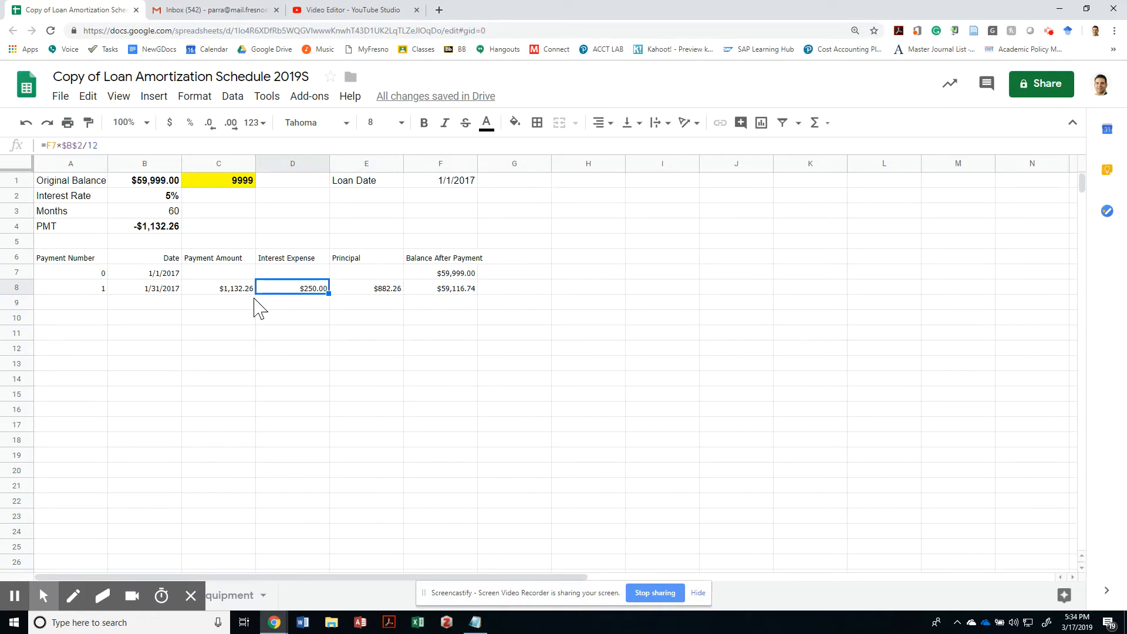
{"action": "left_click", "coordinate": [366, 288]}
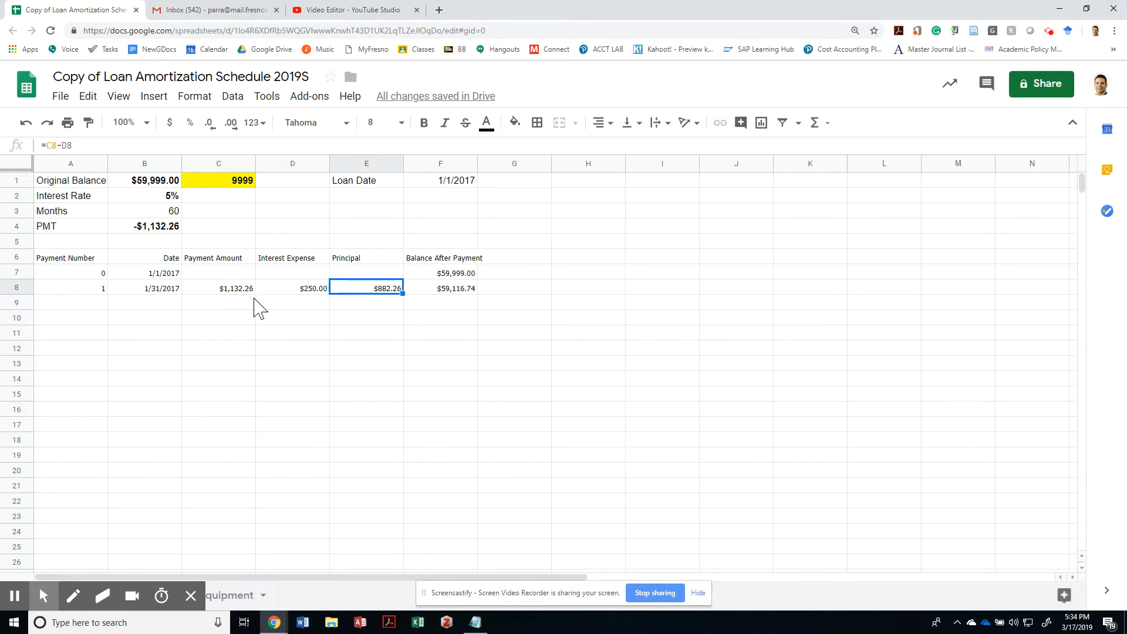
{"action": "left_click", "coordinate": [441, 288]}
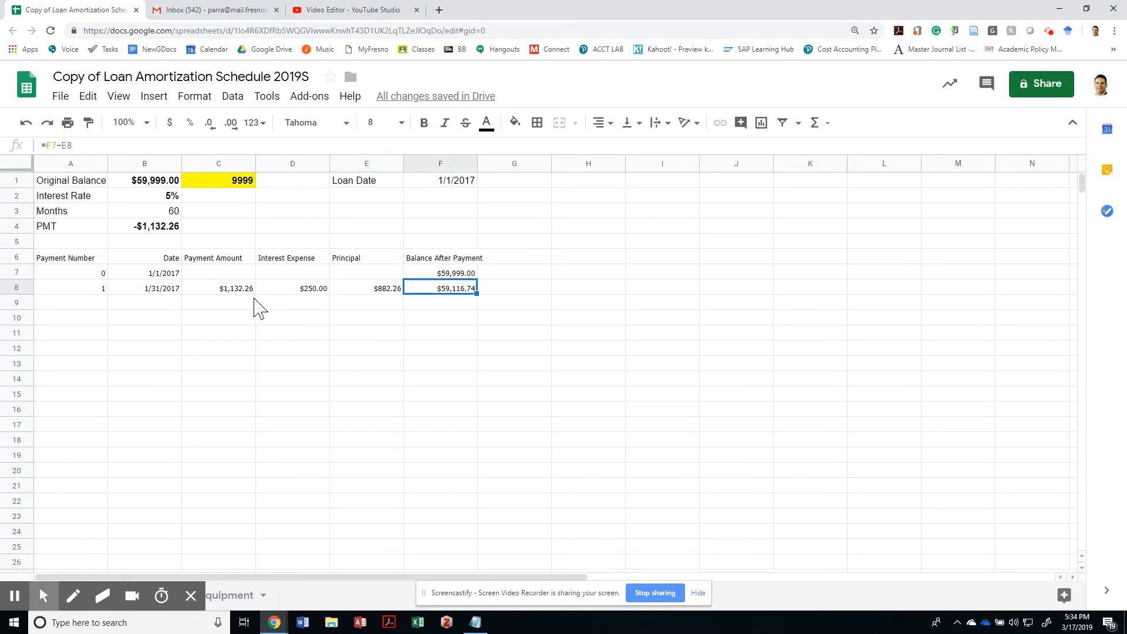
{"action": "left_click", "coordinate": [440, 302]}
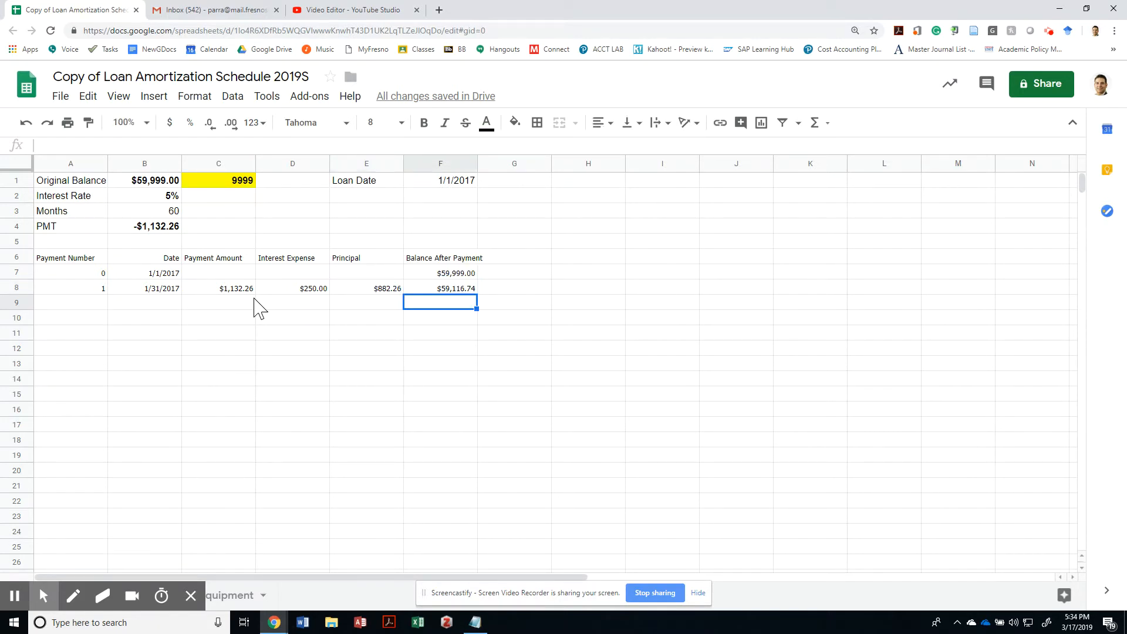
{"action": "left_click", "coordinate": [439, 273]}
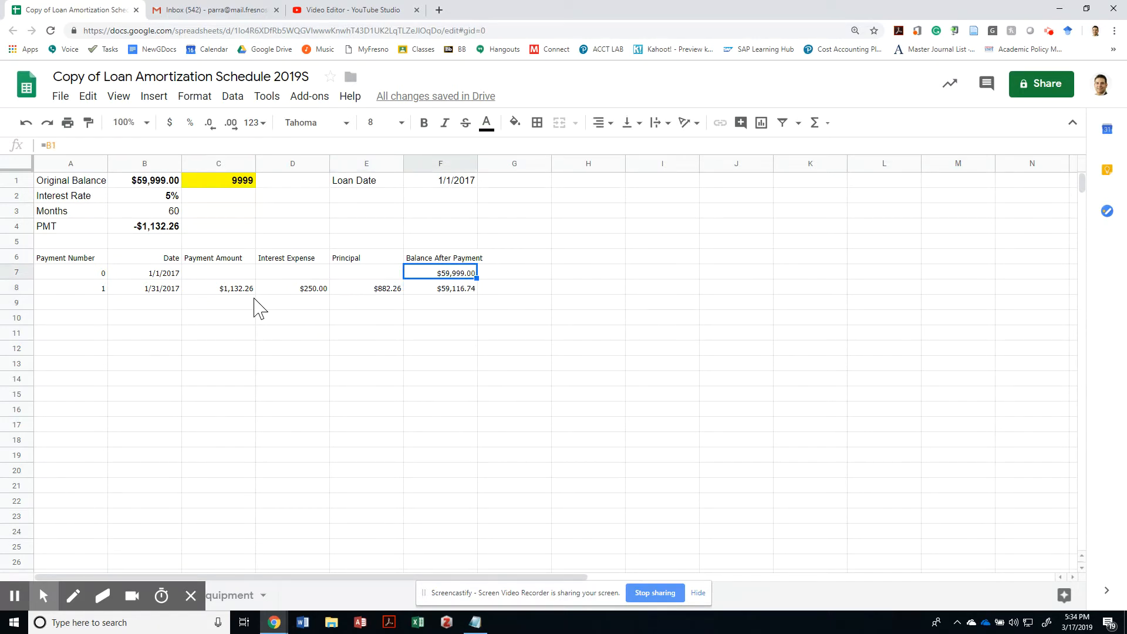
Step: Enter =A8+1 in A9 so payment numbers count up down column A
{"action": "left_click", "coordinate": [365, 288]}
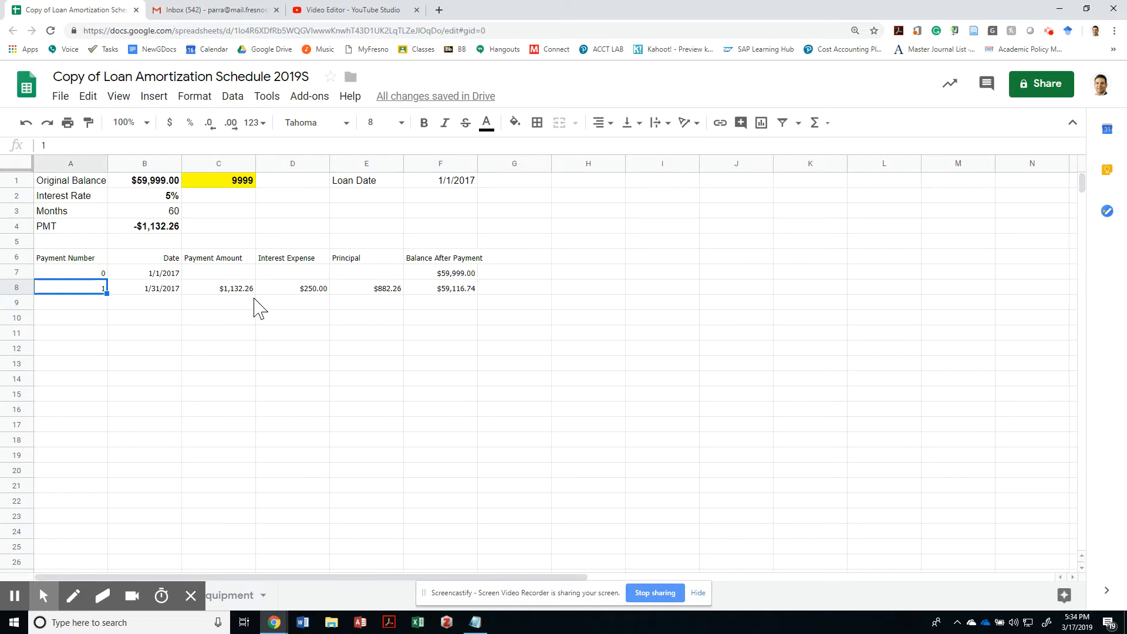
{"action": "type", "text": "+A8+"}
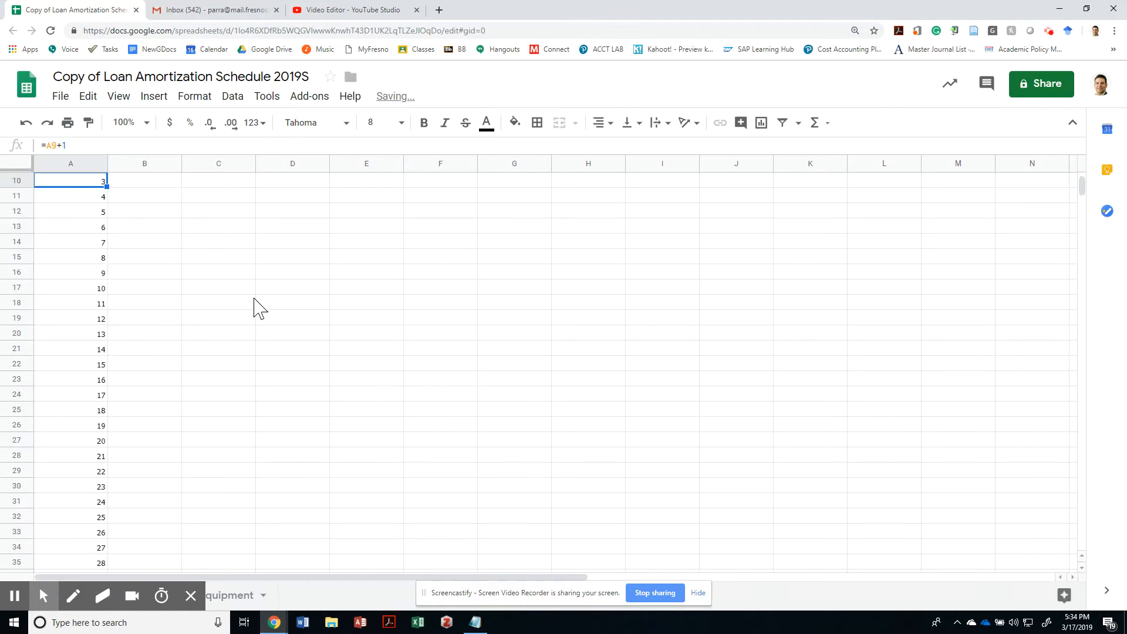
{"action": "scroll", "scroll_direction": "down", "scroll_amount": 3}
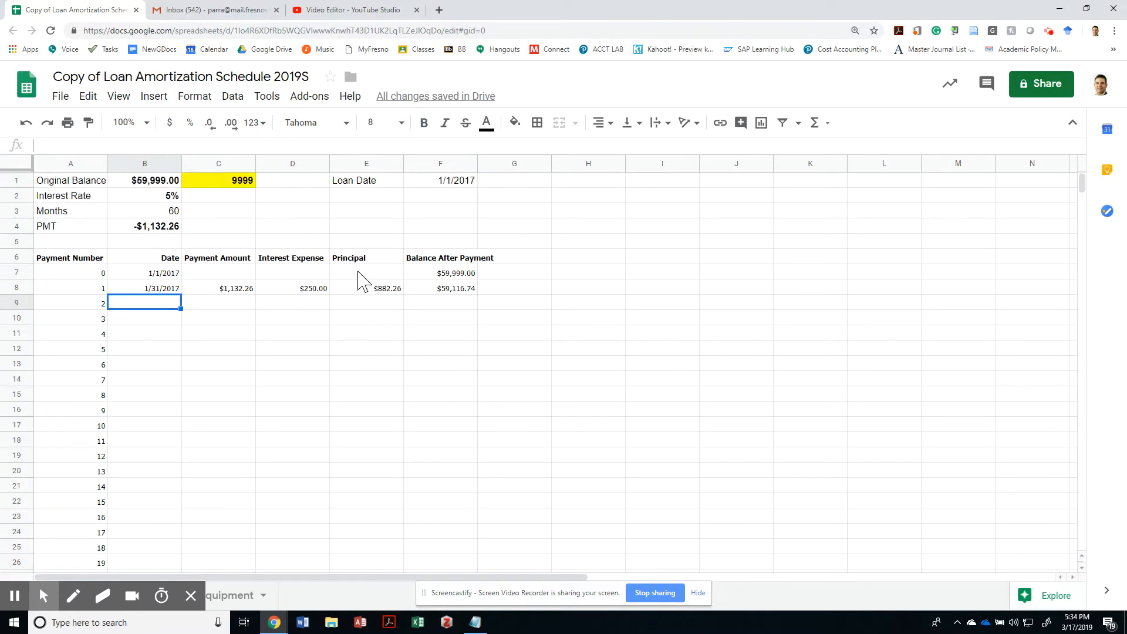
Step: Start B9's IF formula testing whether month(B8) equals 12
{"action": "type", "text": "="}
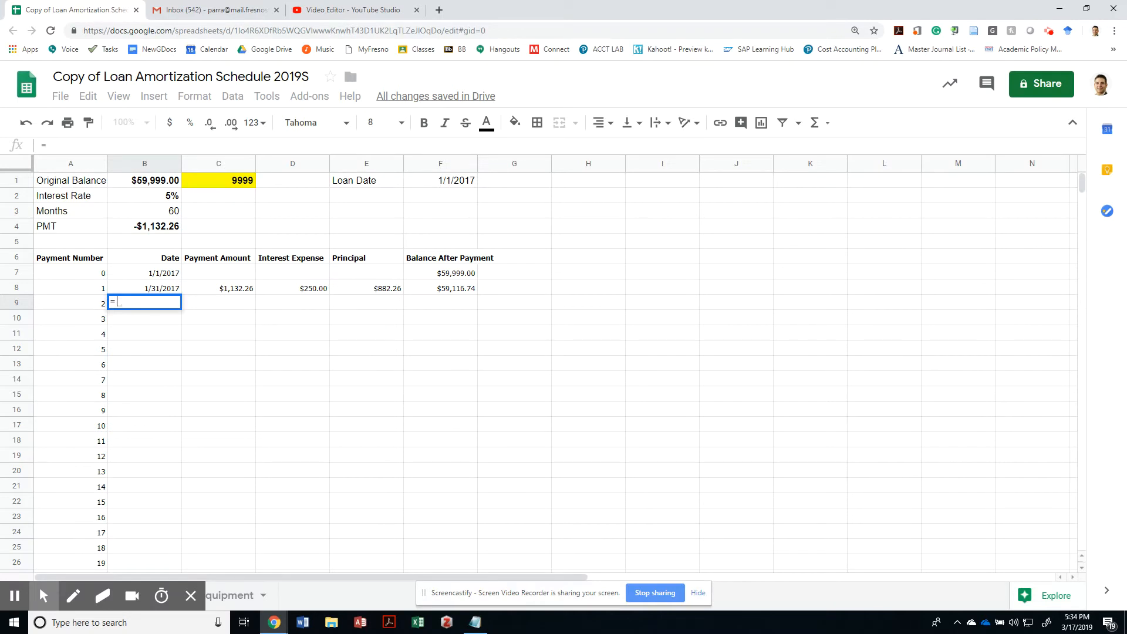
{"action": "type", "text": "if(B8"}
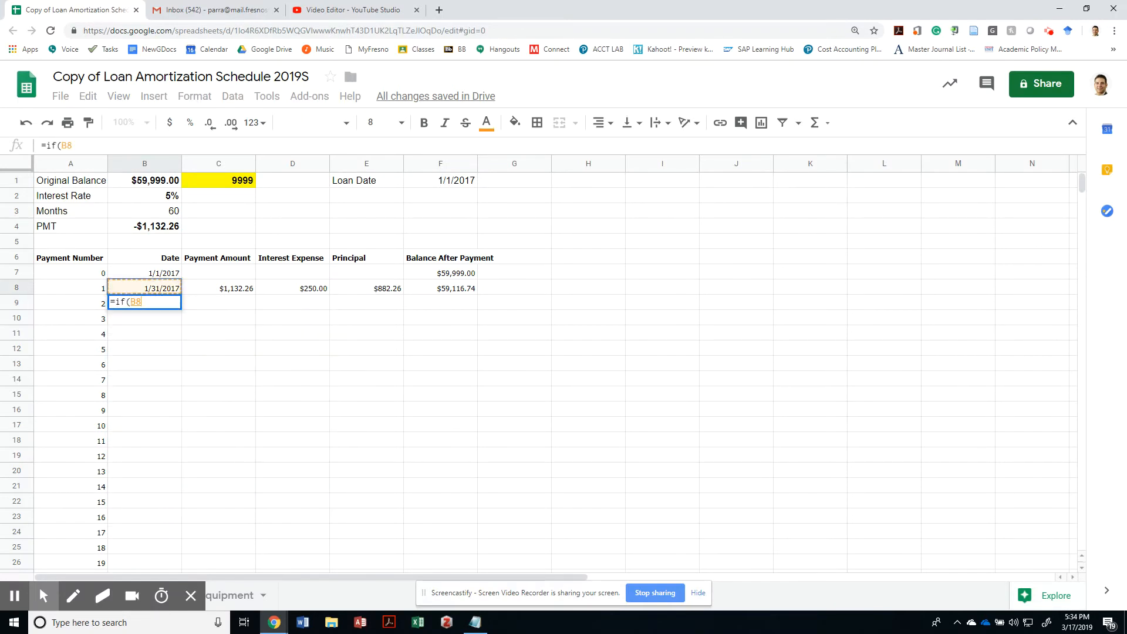
{"action": "key", "text": "backspace"}
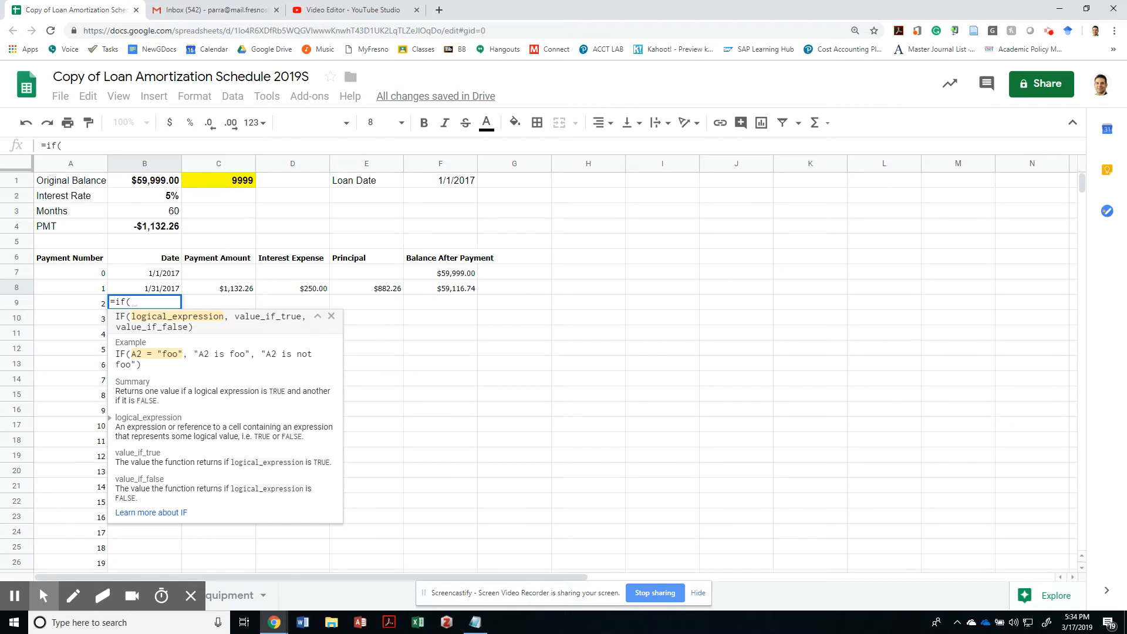
{"action": "type", "text": "month(B8"}
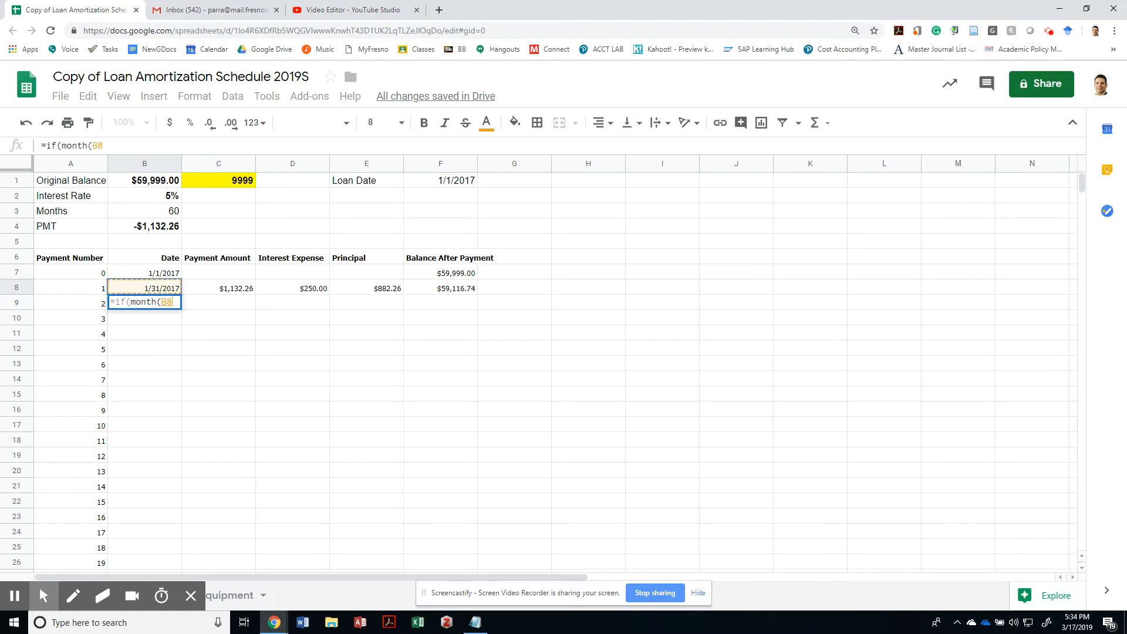
{"action": "type", "text": ")=1"}
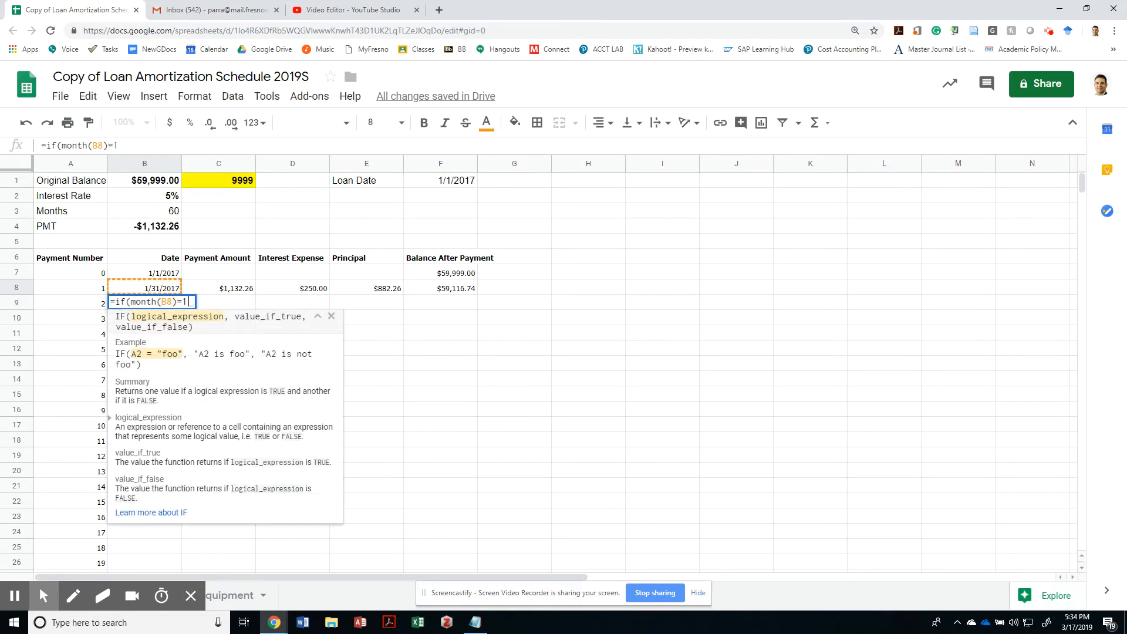
{"action": "type", "text": "2,"}
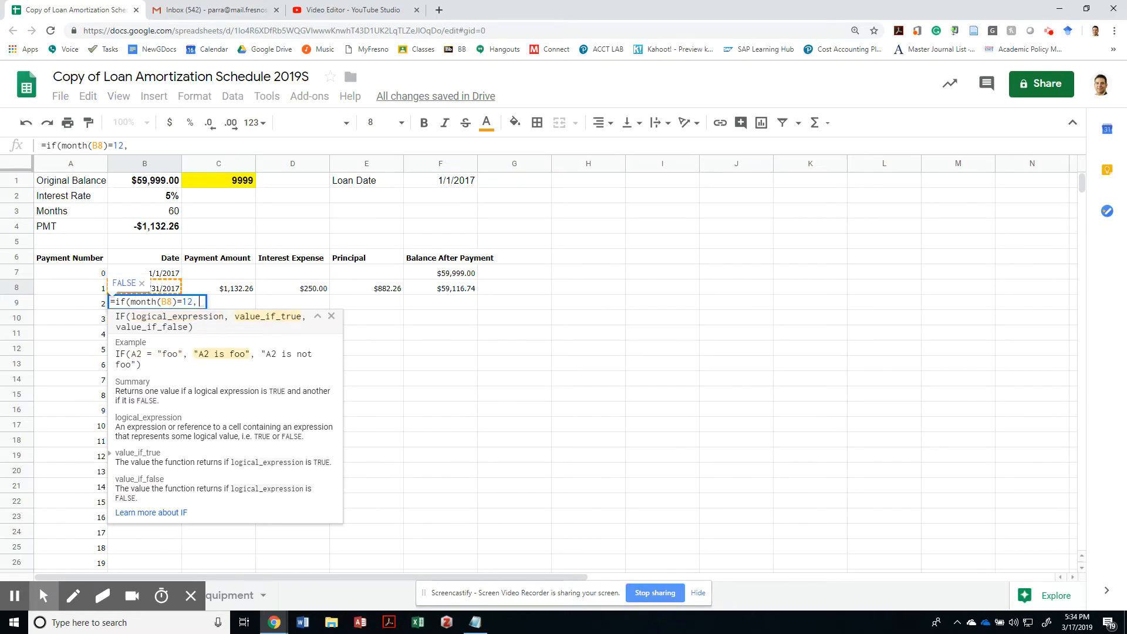
Step: Add the December branch date(B8+1,1,31) and begin the second date( branch
{"action": "type", "text": "date("}
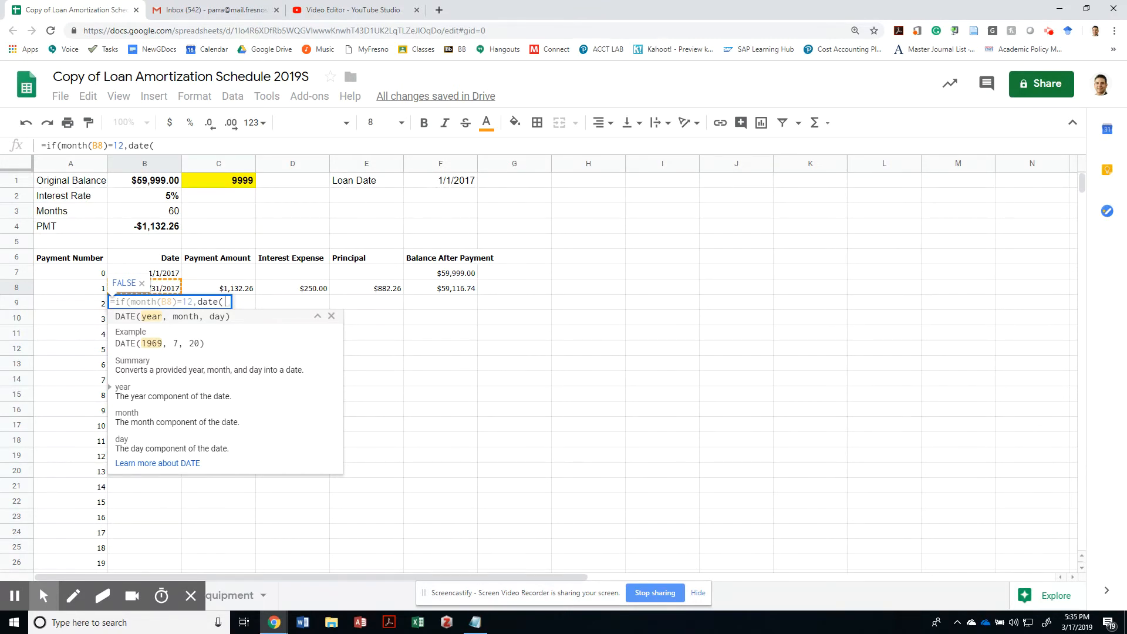
{"action": "type", "text": "B8+"}
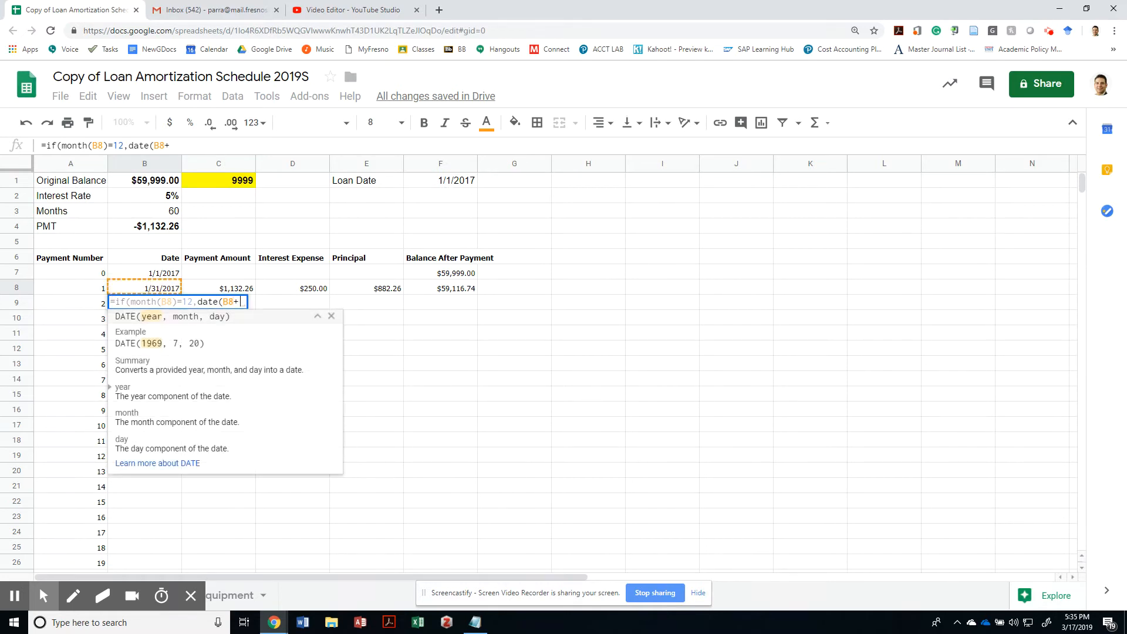
{"action": "type", "text": "1,"}
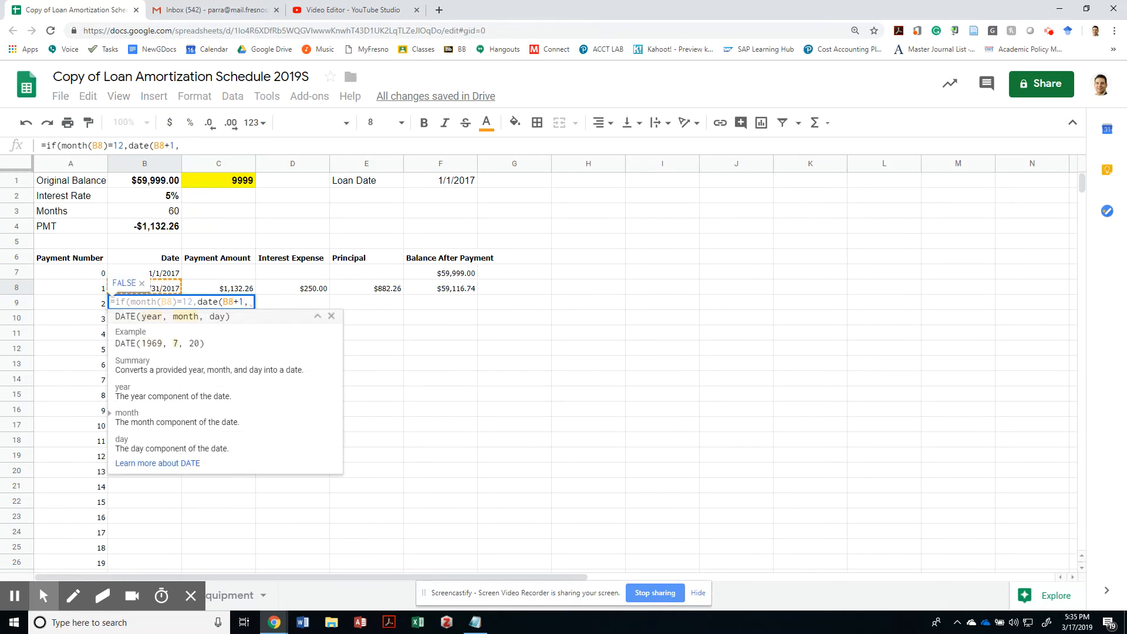
{"action": "type", "text": "1,"}
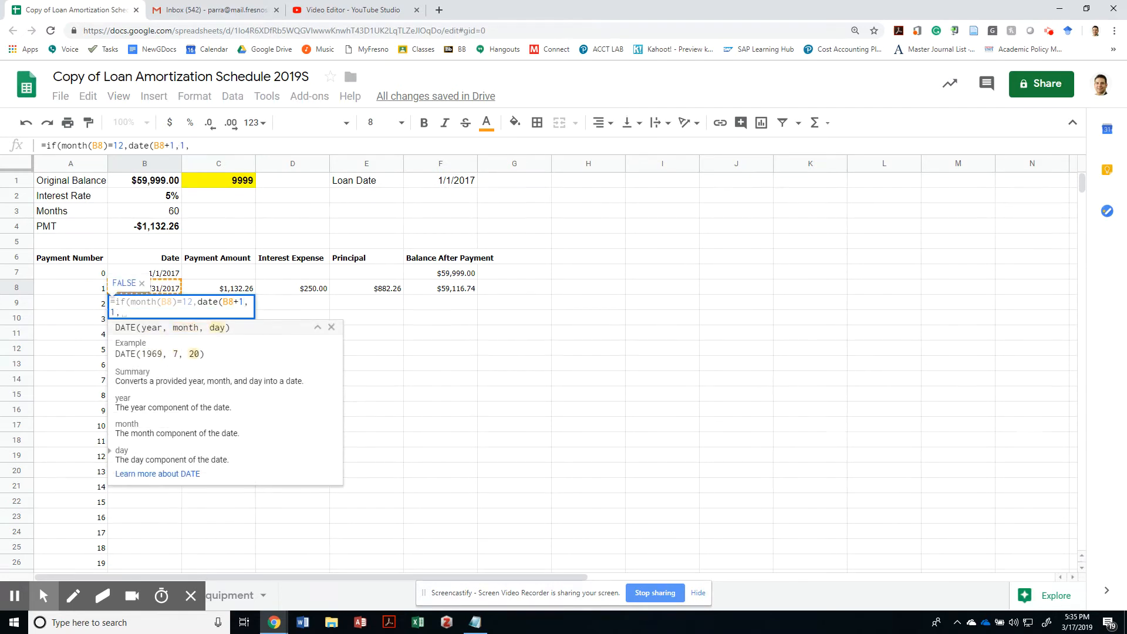
{"action": "type", "text": "31"}
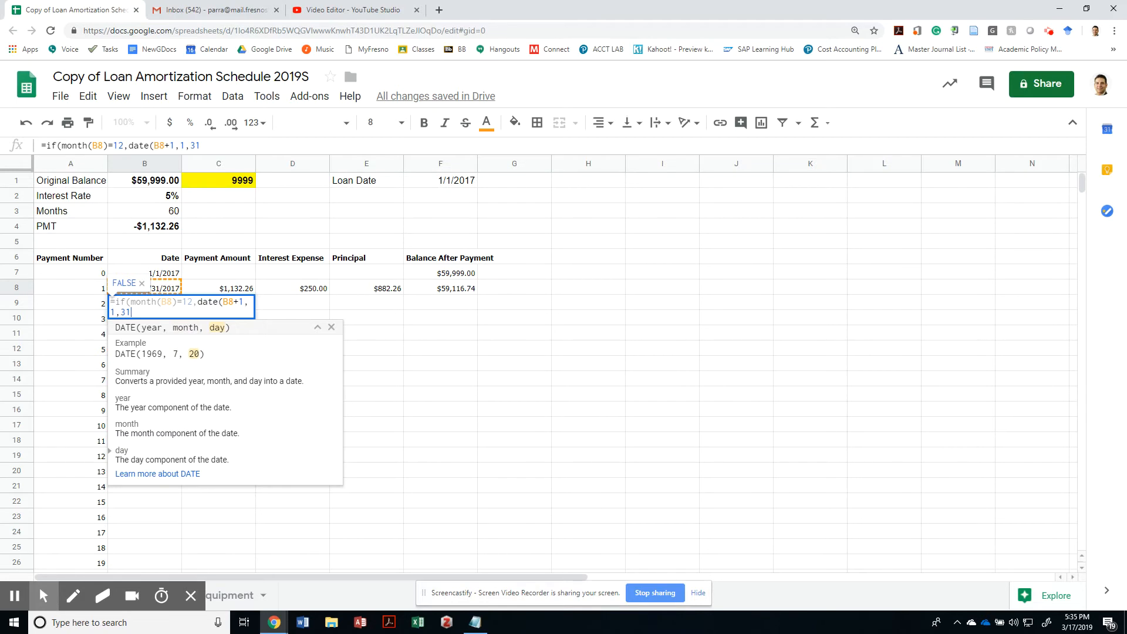
{"action": "type", "text": ","}
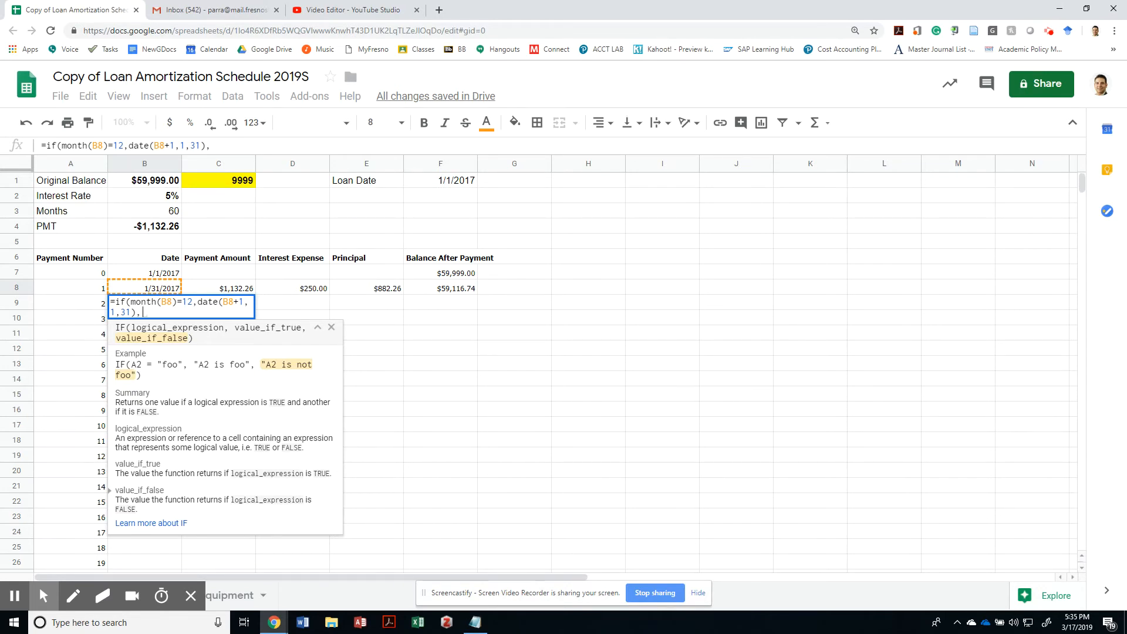
{"action": "mouse_move", "coordinate": [268, 307]}
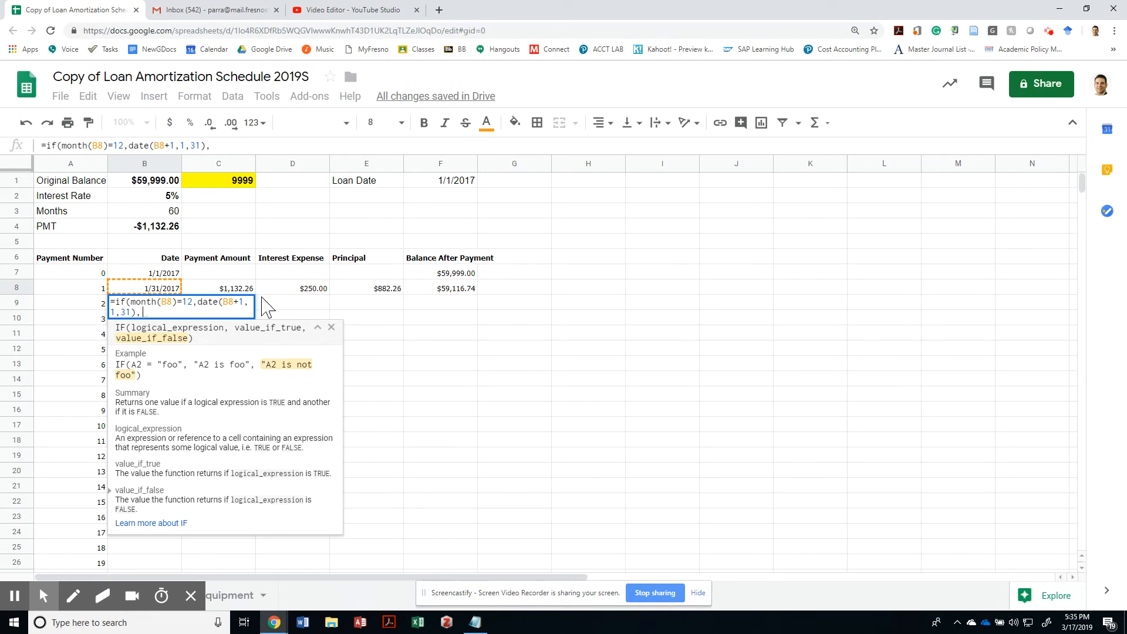
{"action": "type", "text": "date("}
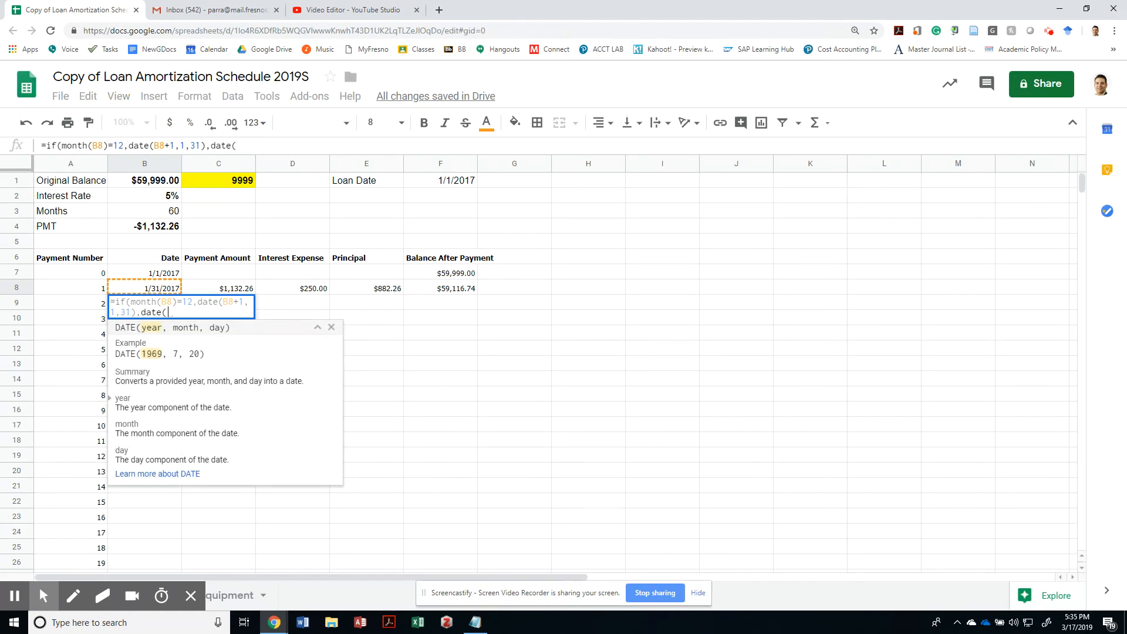
Step: Finish B9 as date(year(B8),month(B8)+2,1)-1 so dates run month-end to month-end
{"action": "type", "text": "year"}
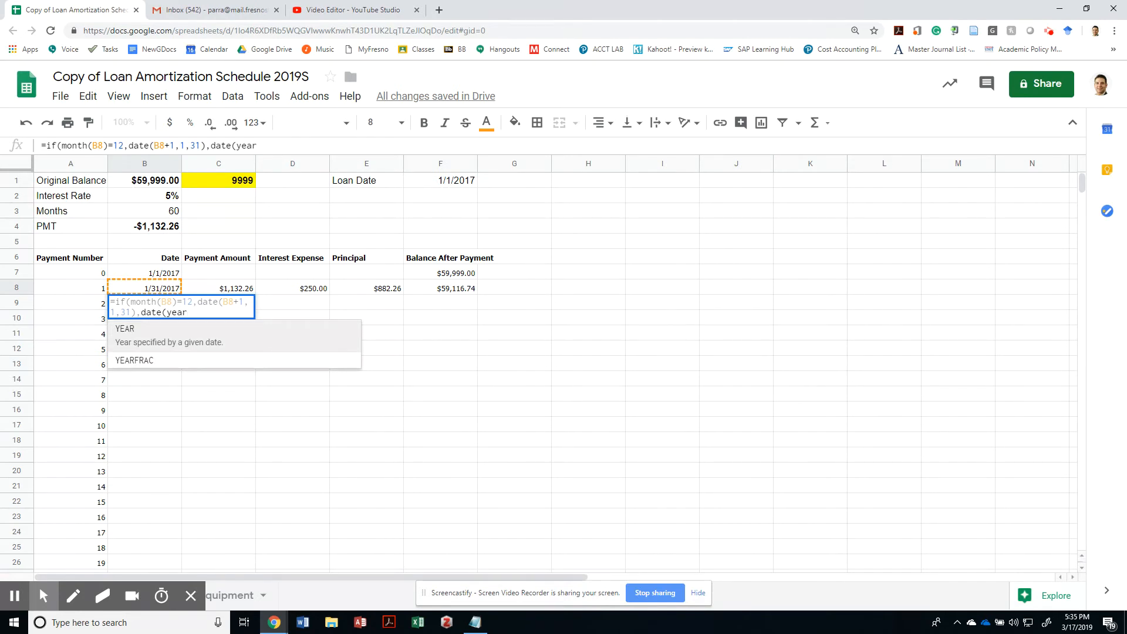
{"action": "type", "text": "("}
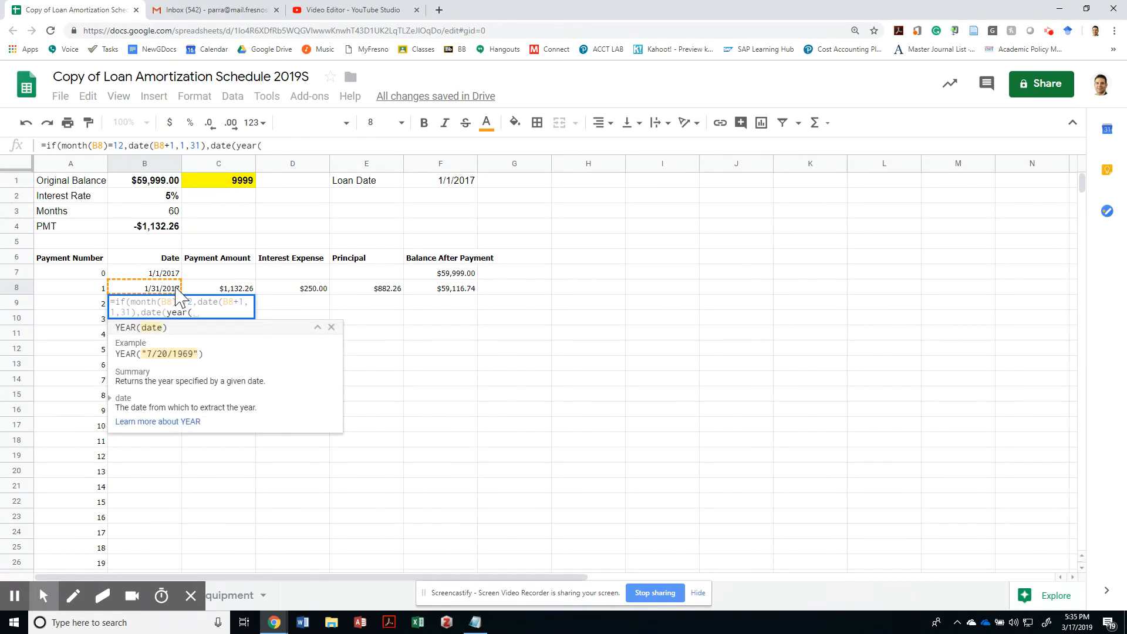
{"action": "type", "text": "B8"}
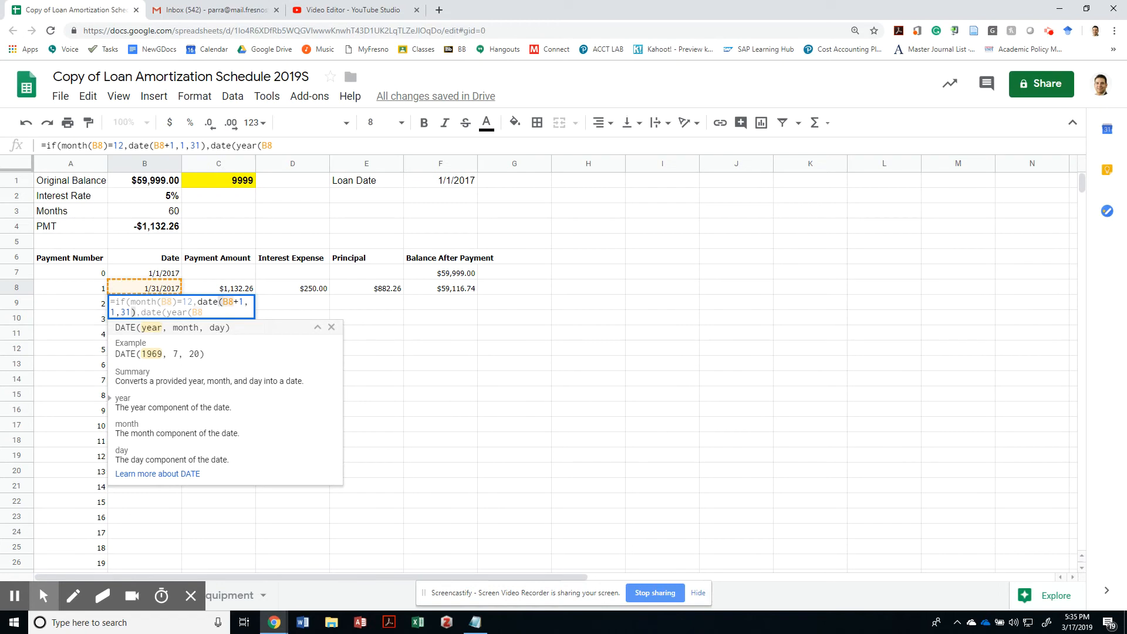
{"action": "type", "text": "year(B8"}
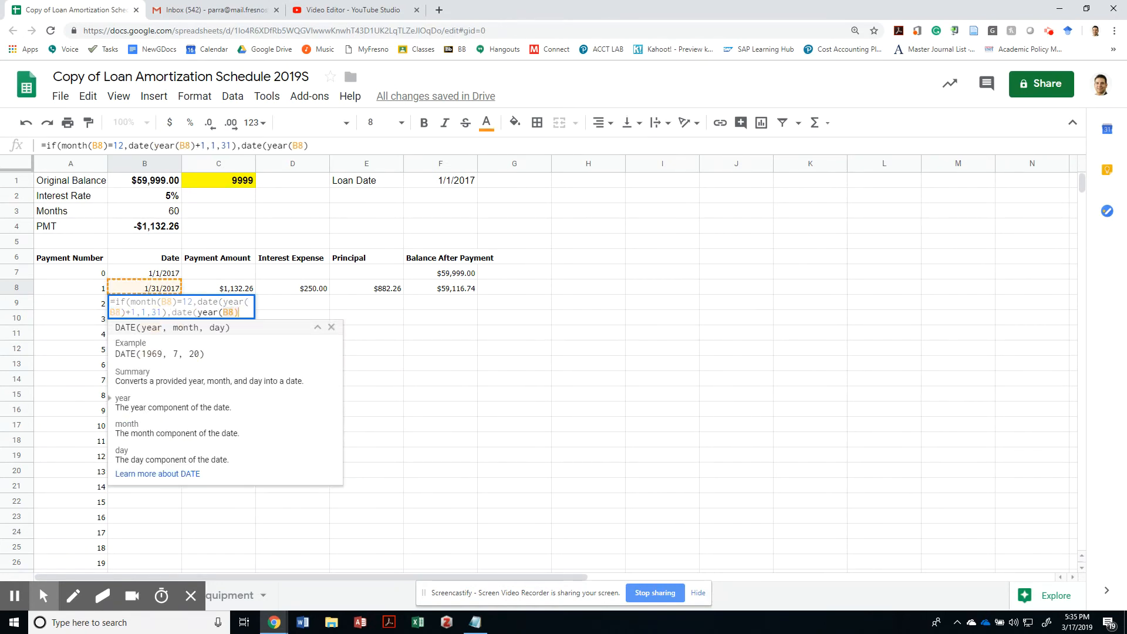
{"action": "type", "text": ","}
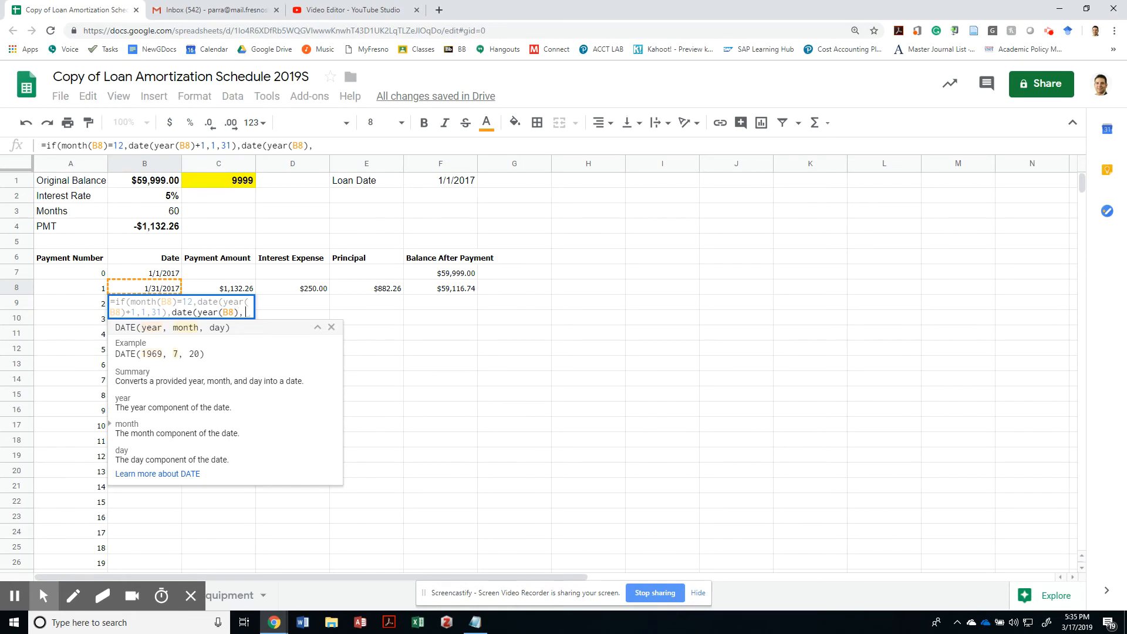
{"action": "type", "text": "month"}
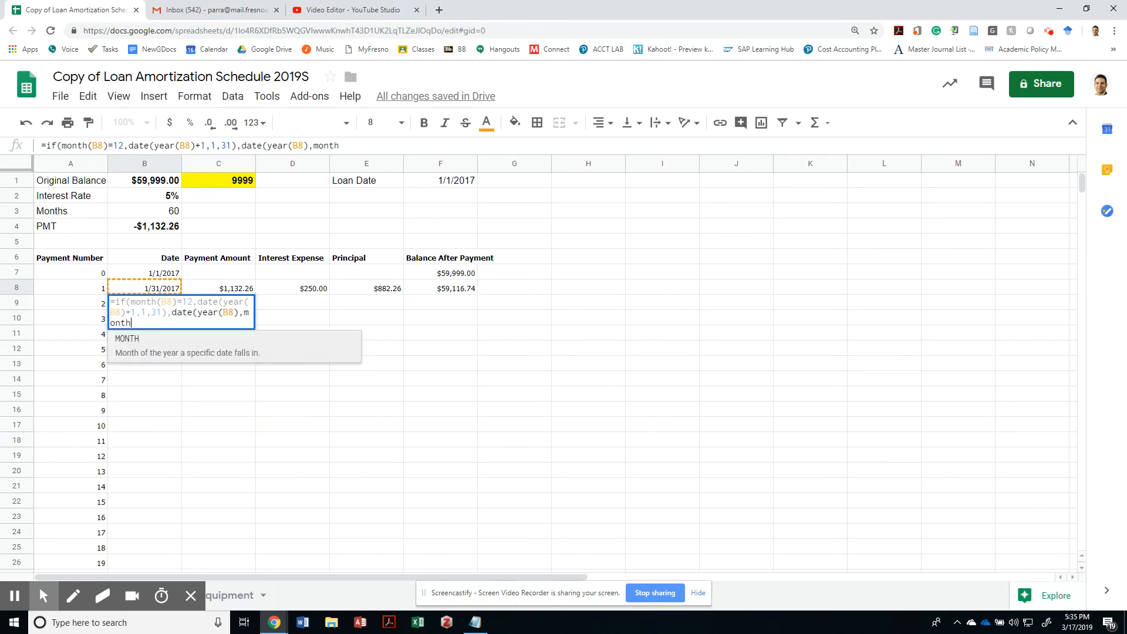
{"action": "type", "text": "(B8"}
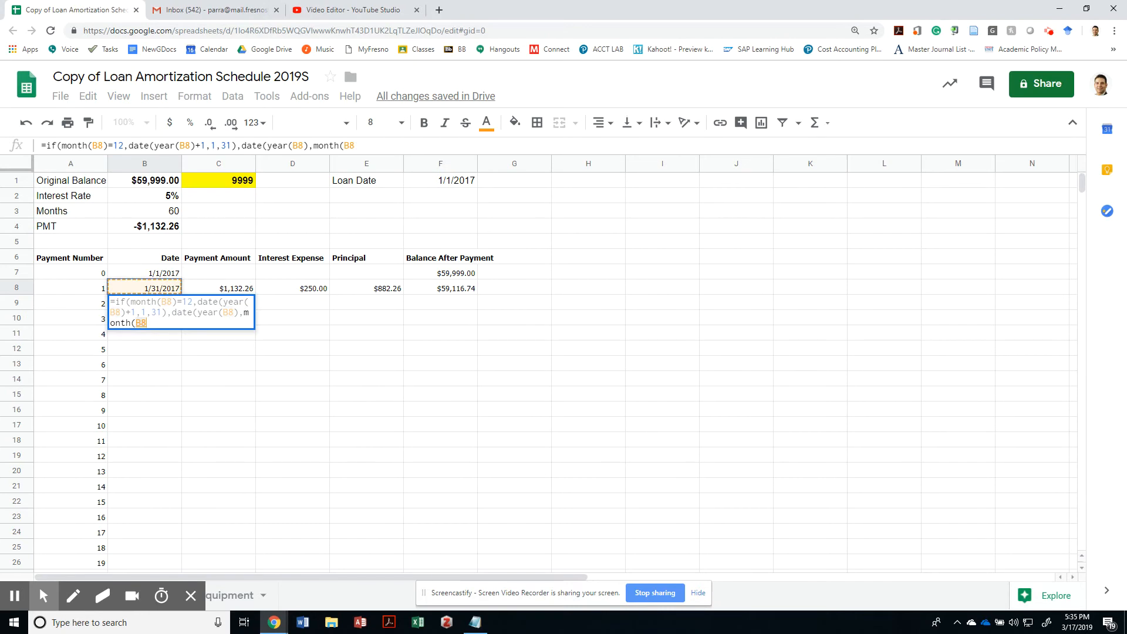
{"action": "type", "text": "+"}
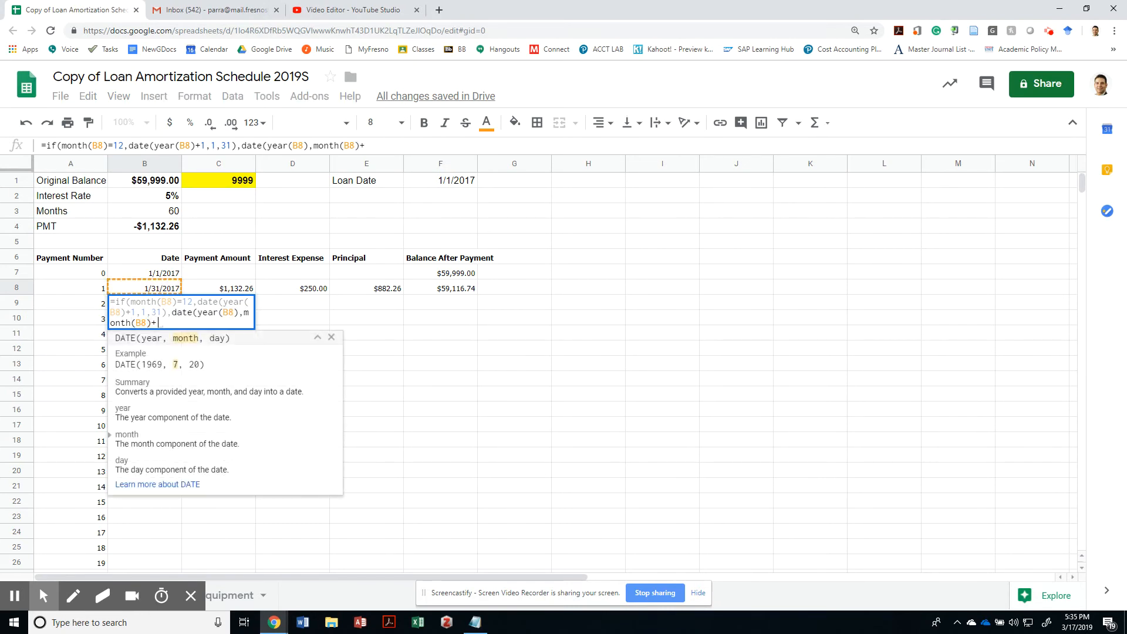
{"action": "type", "text": "2"}
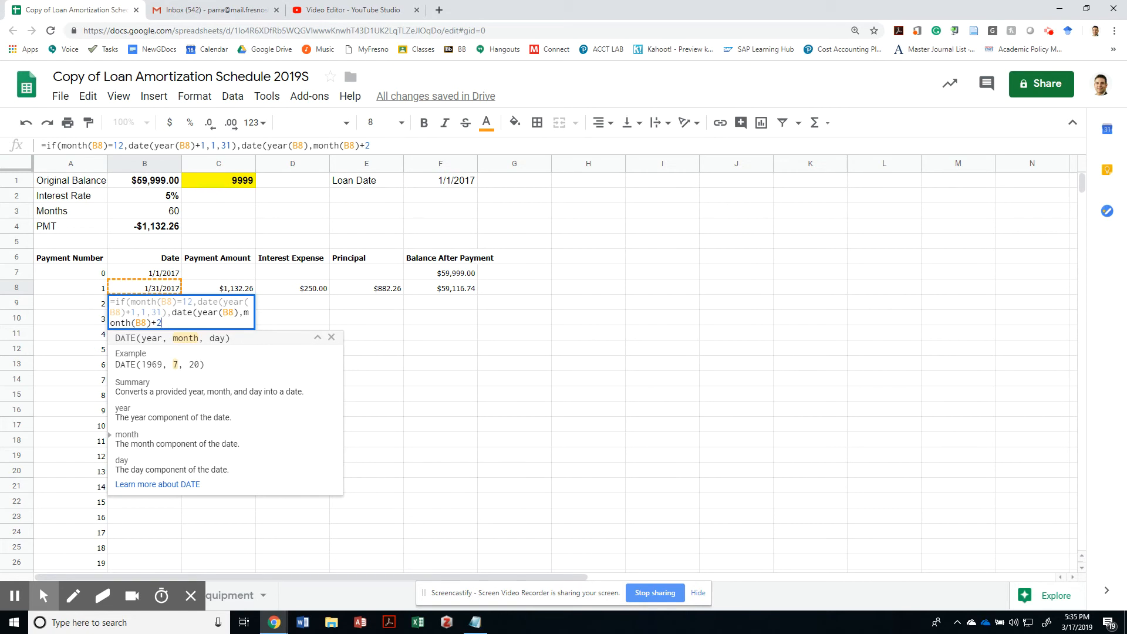
{"action": "type", "text": ",1"}
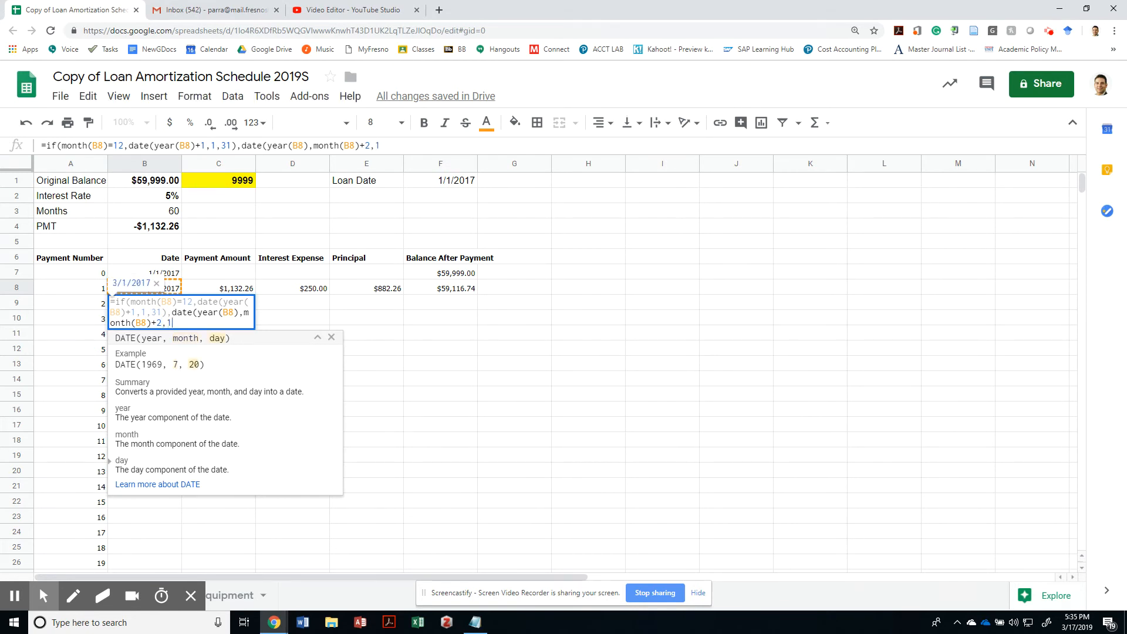
{"action": "type", "text": ")-"}
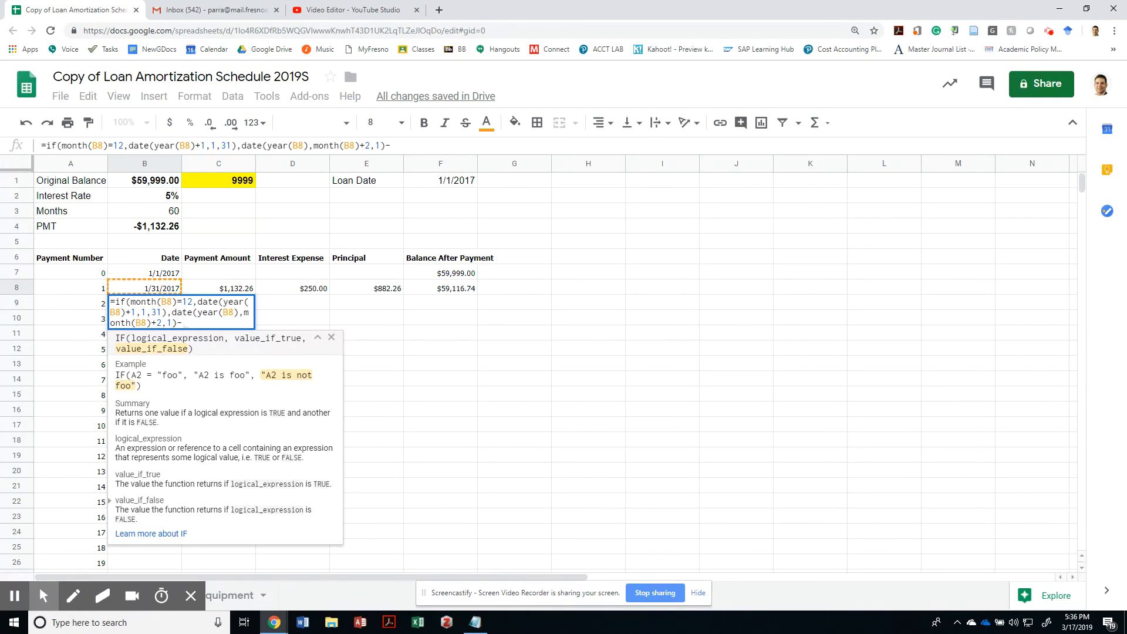
{"action": "type", "text": "1)"}
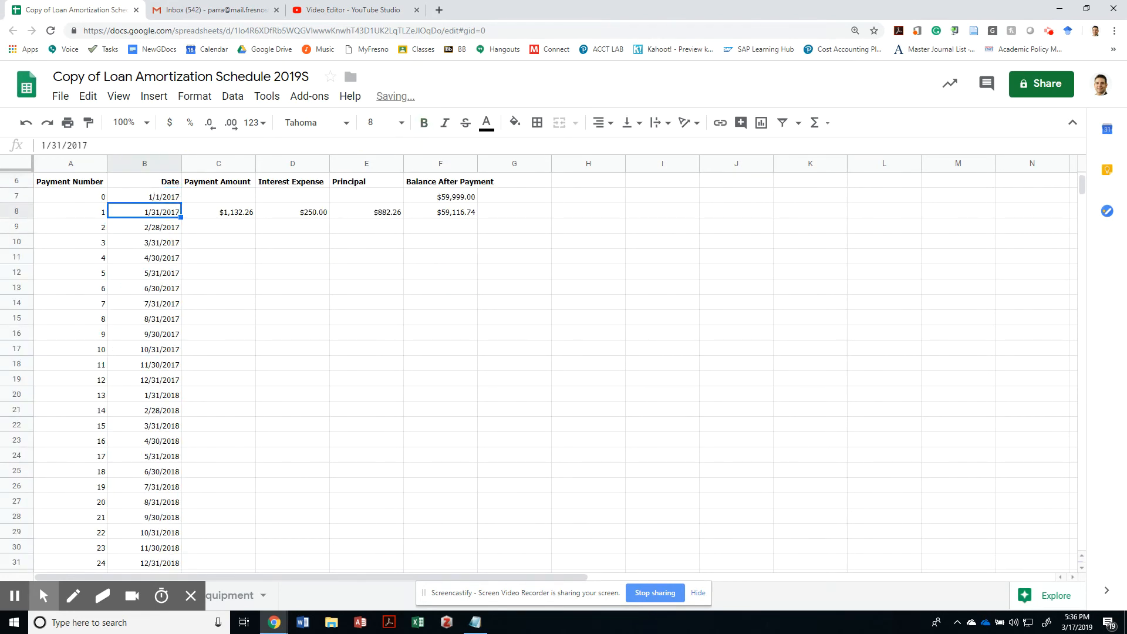
Step: Select C8's $1,132.26 payment to copy it down column C
{"action": "left_click", "coordinate": [144, 272]}
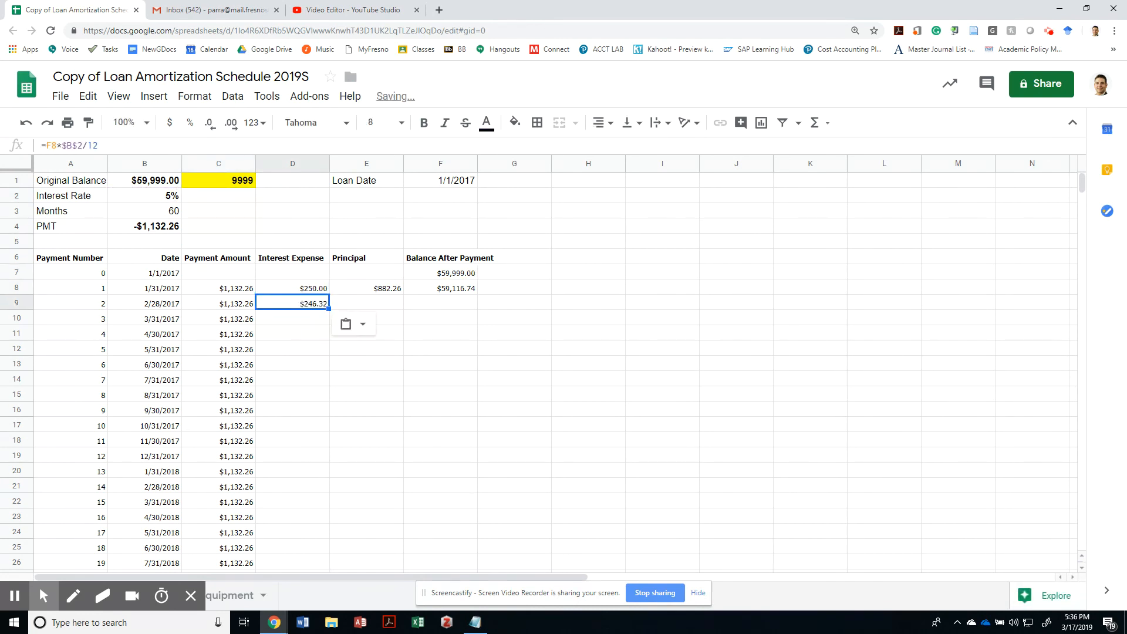
Step: Copy the D8:F8 interest, principal and balance formulas into D9:F67
{"action": "double_click", "coordinate": [292, 303]}
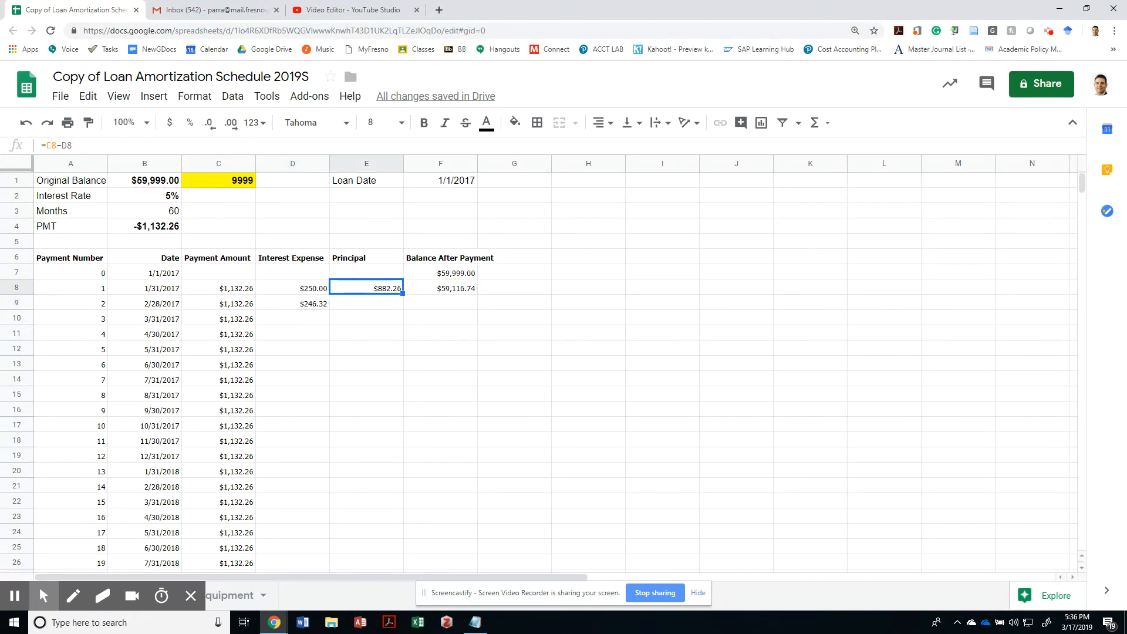
{"action": "double_click", "coordinate": [366, 288]}
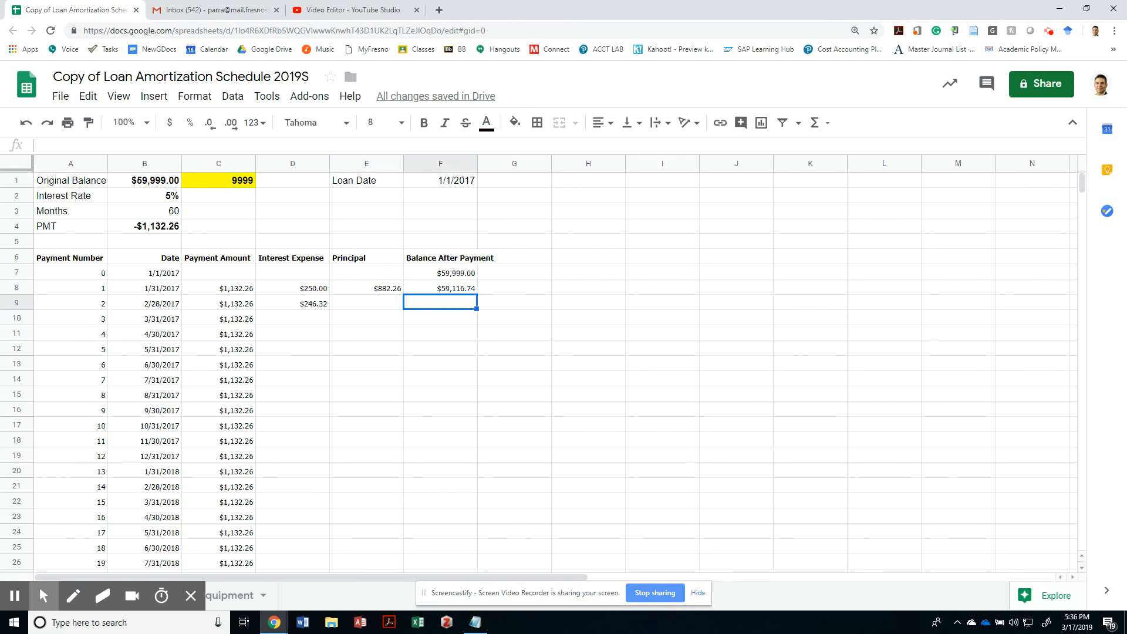
{"action": "left_click", "coordinate": [291, 289]}
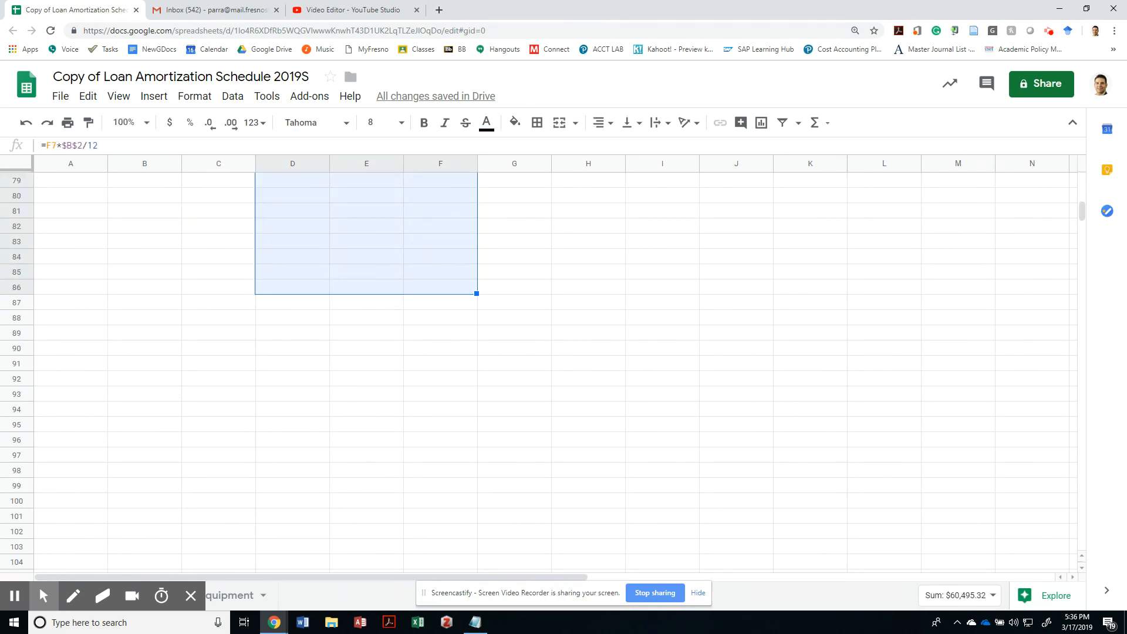
{"action": "key", "text": "ctrl+v"}
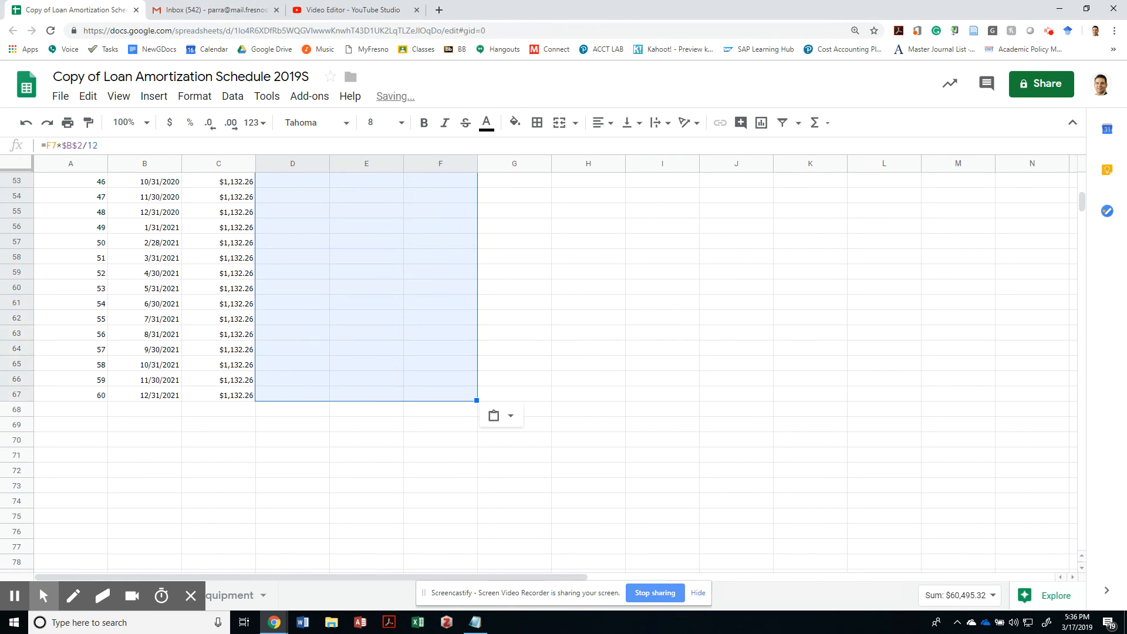